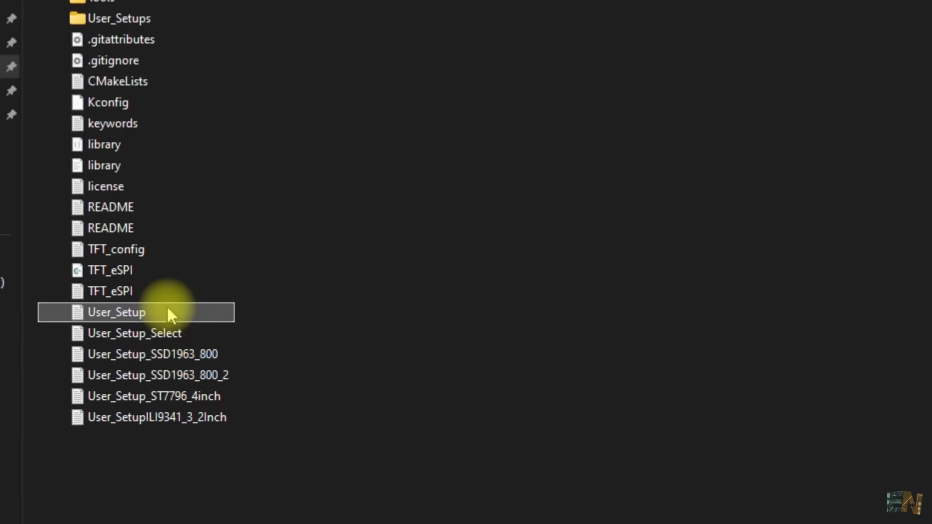
Open User_Setup.h from the TFT_eSPI library folder in the Arduino IDE
double_click(115, 311)
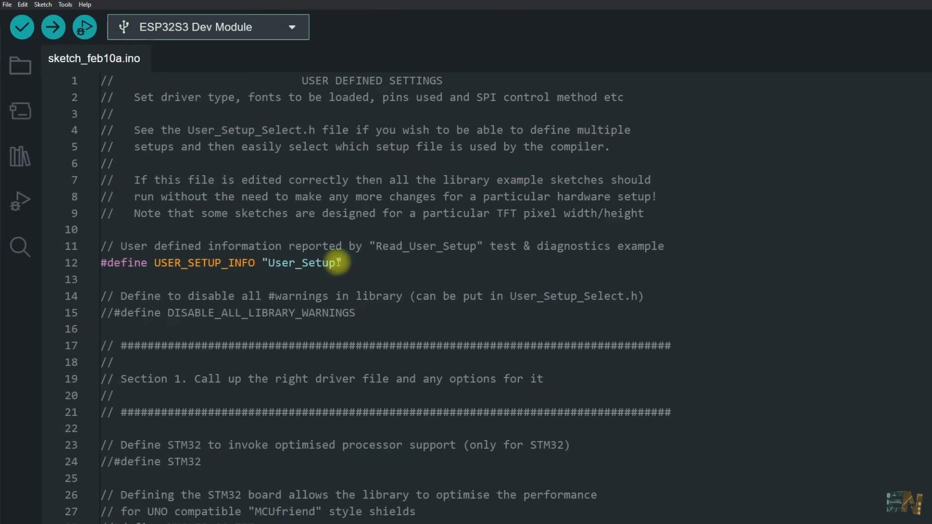
Scroll to the driver list where ILI9341_DRIVER is disabled and GC9A01_DRIVER enabled
scroll("down", 3)
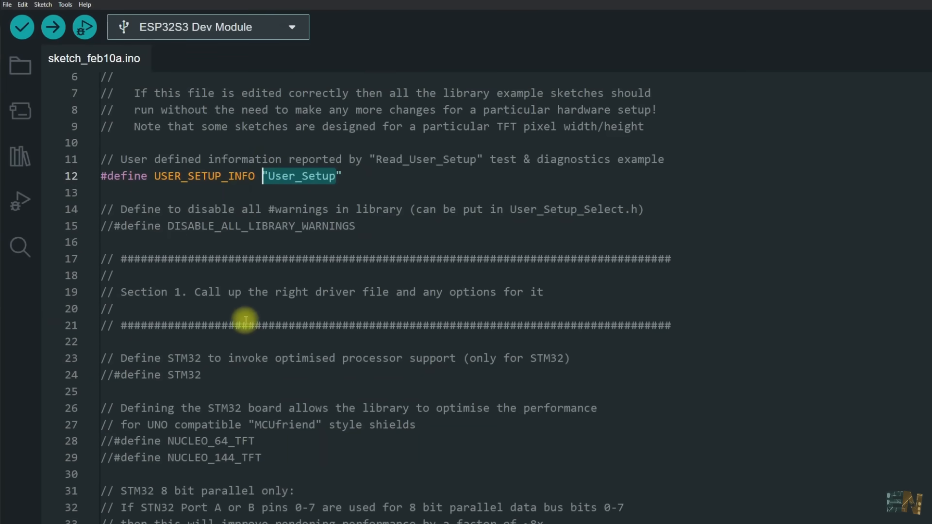
scroll("down", 3)
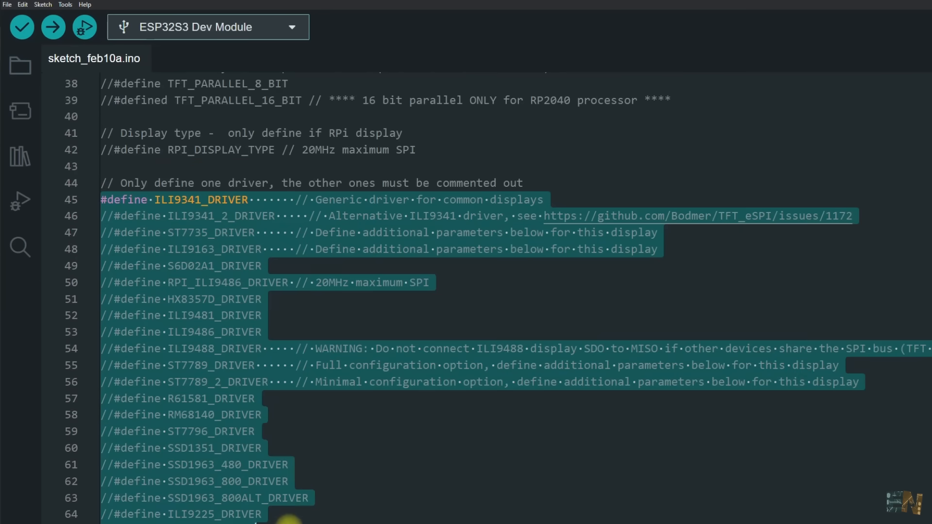
scroll("down", 3)
type("//")
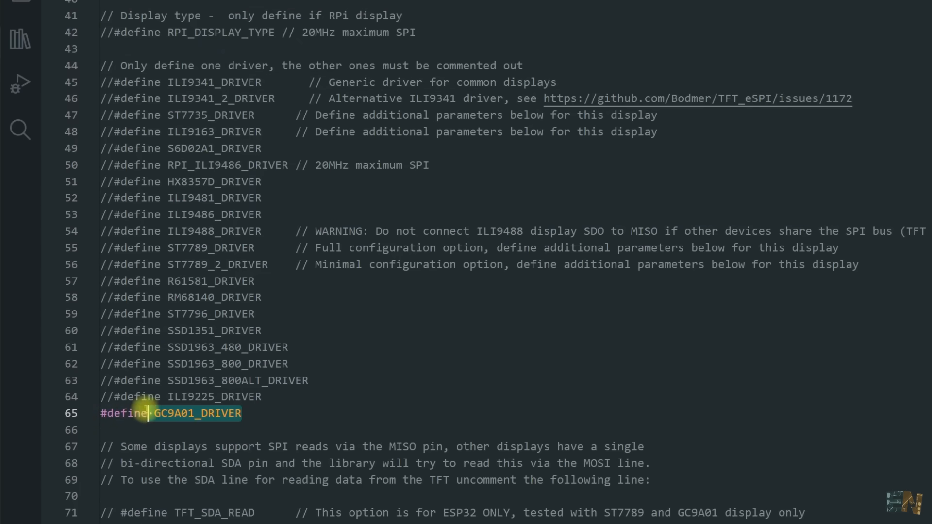
scroll("down", 3)
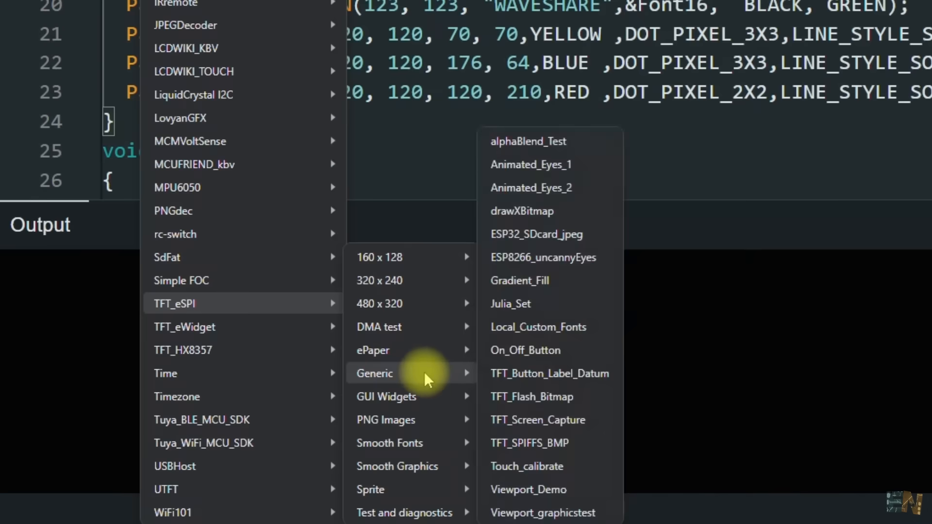
Load the Viewport_graphicstest example and review its setup code
left_click(542, 513)
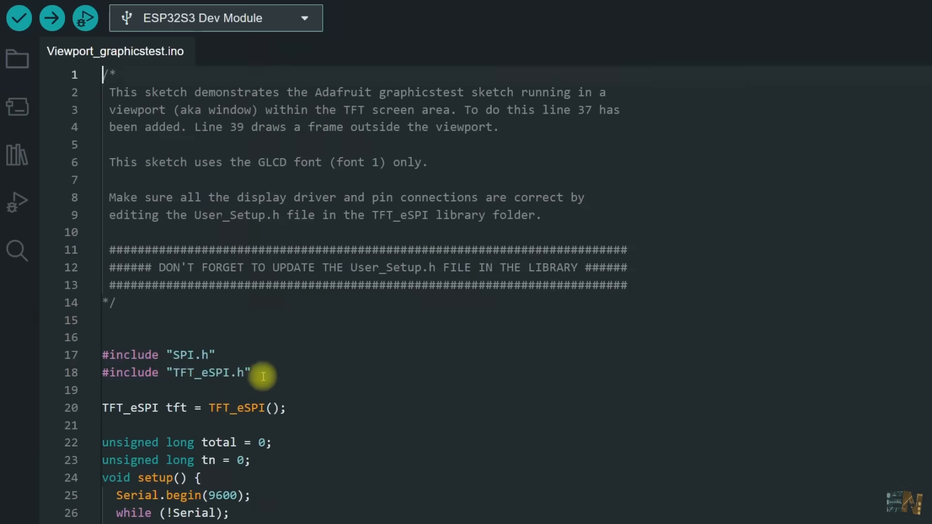
scroll("down", 3)
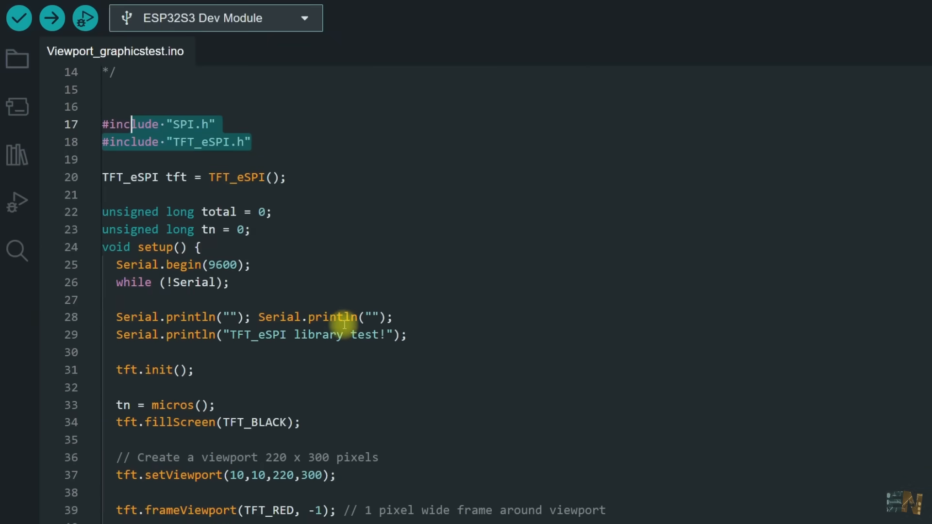
scroll("down", 3)
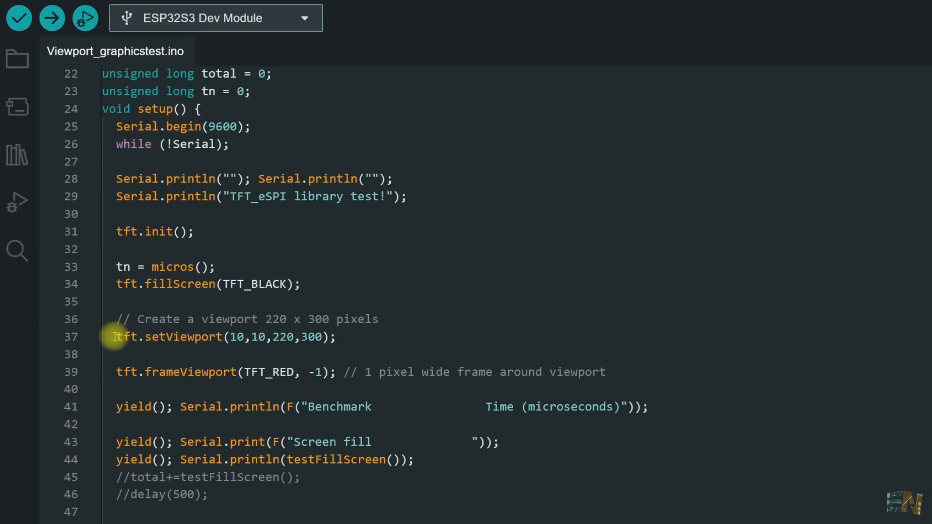